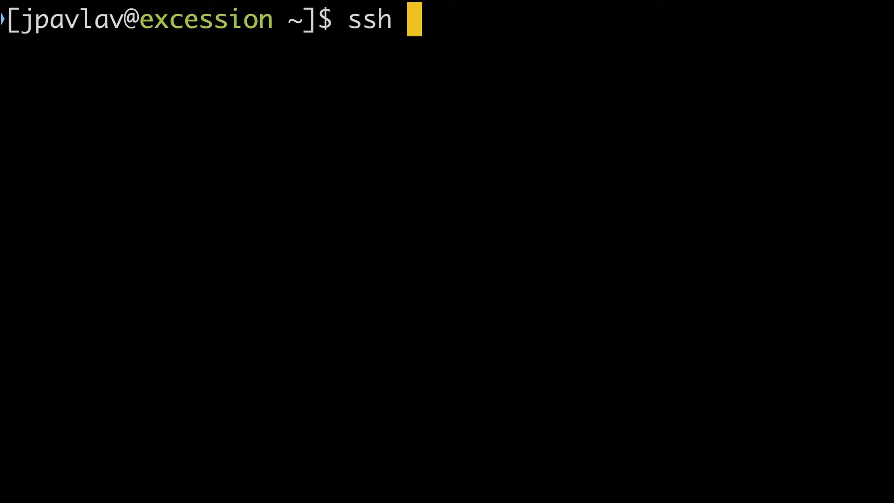
- SSH into 10.30.74.151 as root and log in
type("root@10.30.74.151")
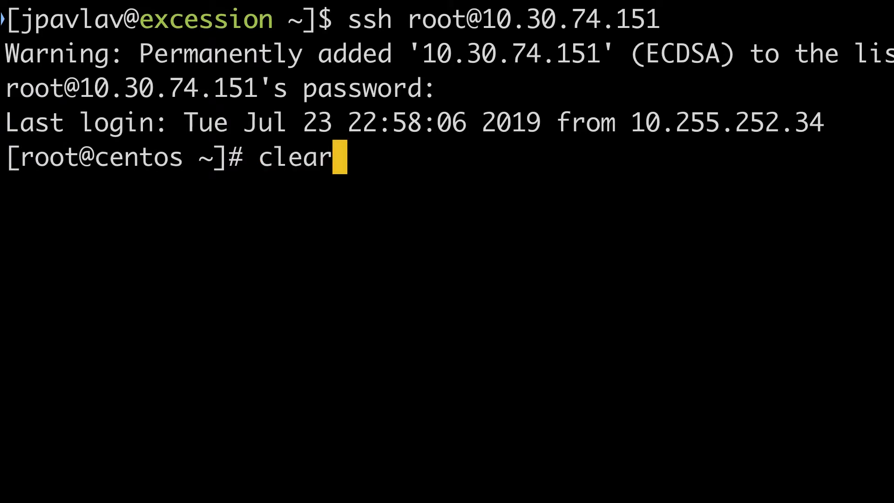
- Print /etc/redhat-release showing CentOS 7.6.1810, then clear the screen
type("cat /etc/")
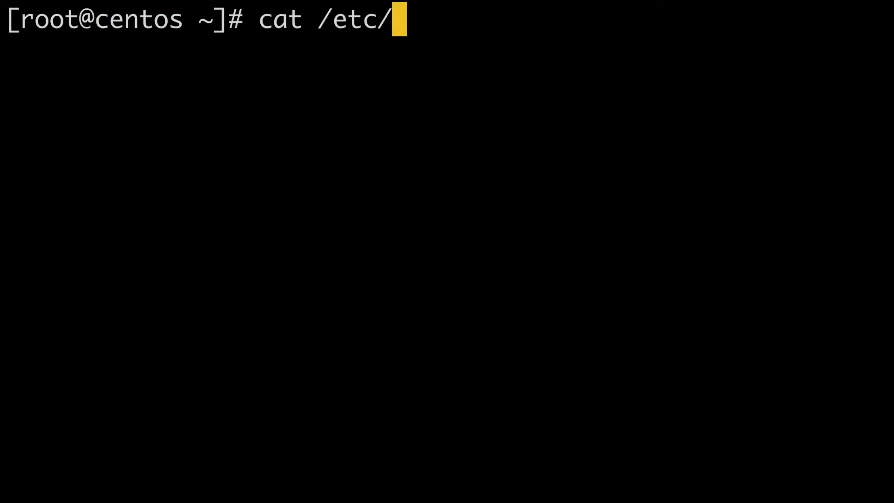
type("redhat-release")
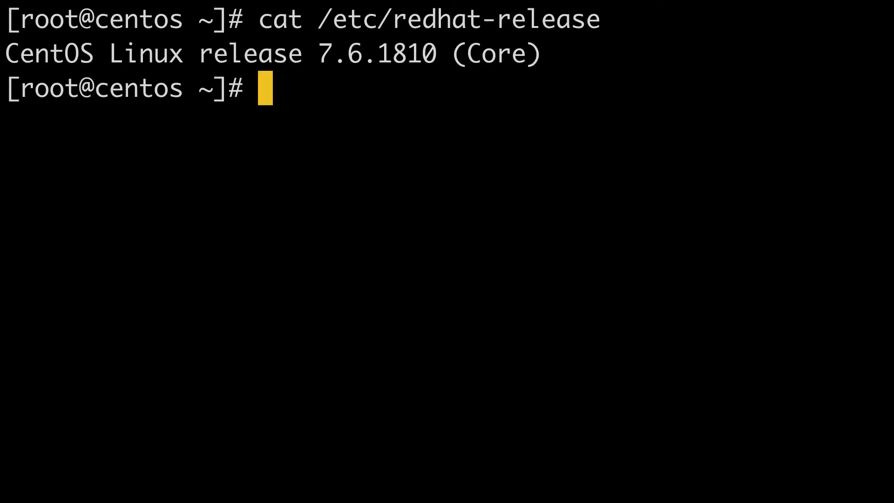
type("clear")
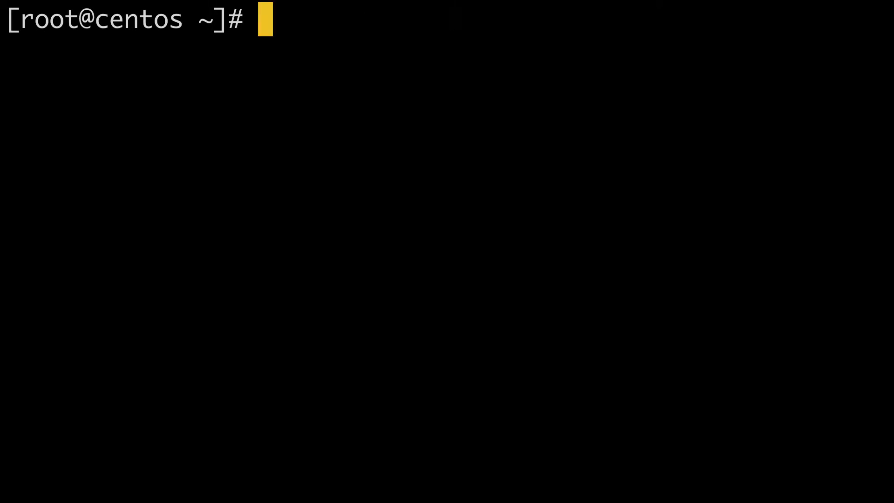
- Print the kernel release 3.10.0-957.21.3.el7.x86_64 with uname -r and select the output
type("uname -r")
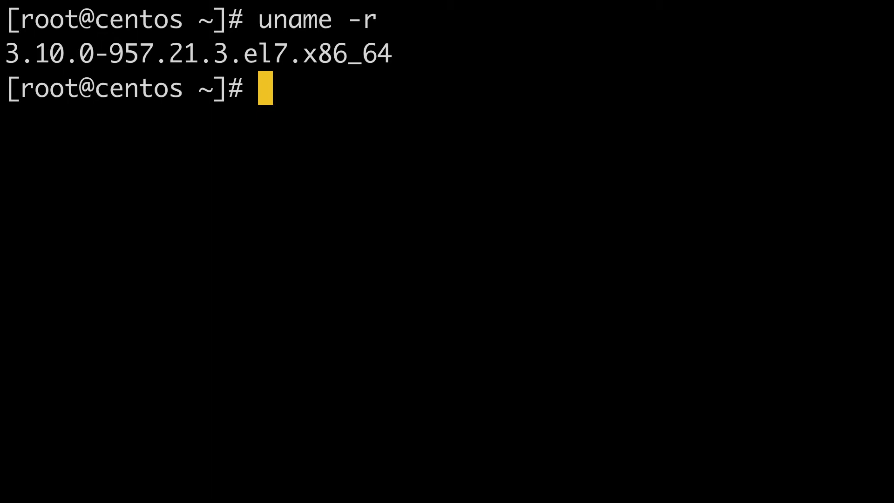
left_click_drag(95, 54, 257, 54)
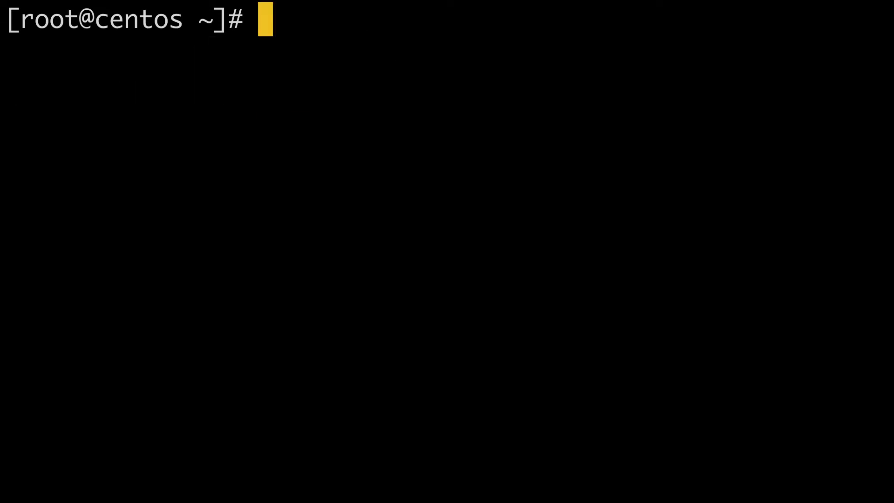
- Type 'man uname' at the server prompt without running it
type("m")
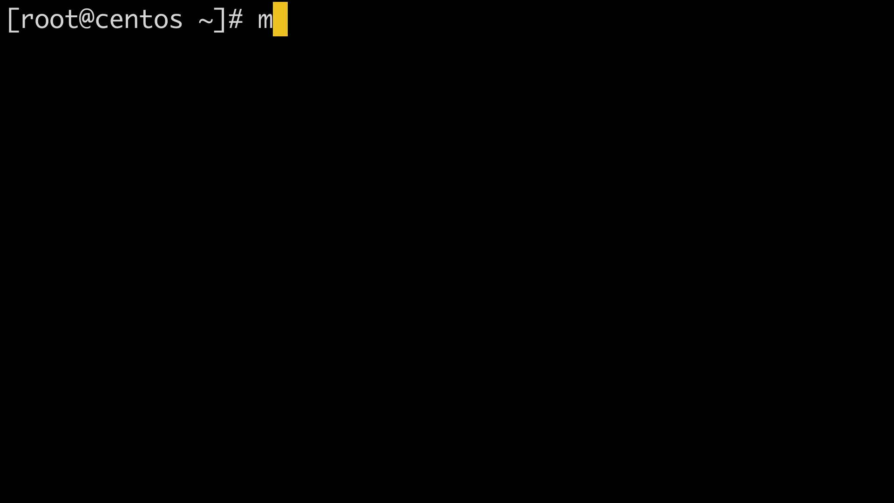
type("an")
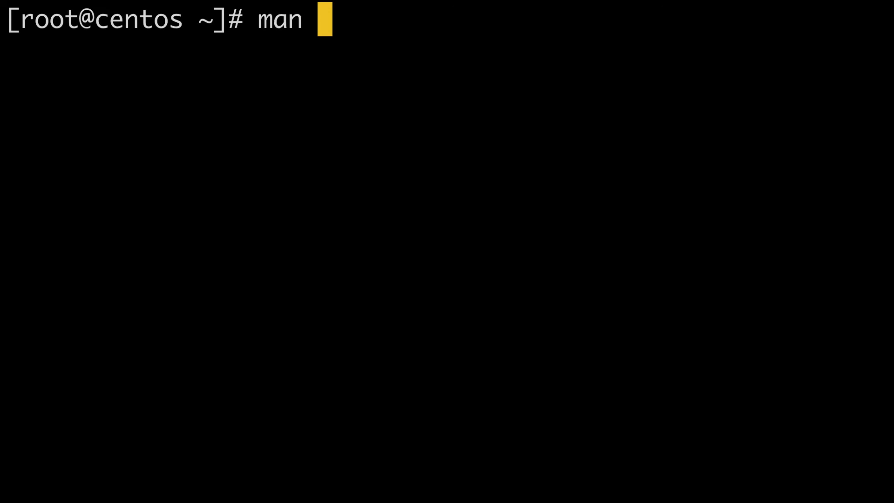
type("uname")
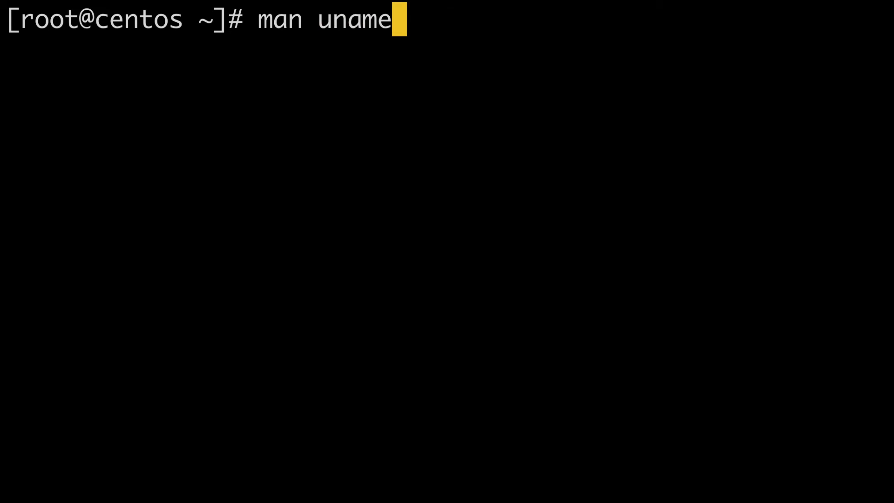